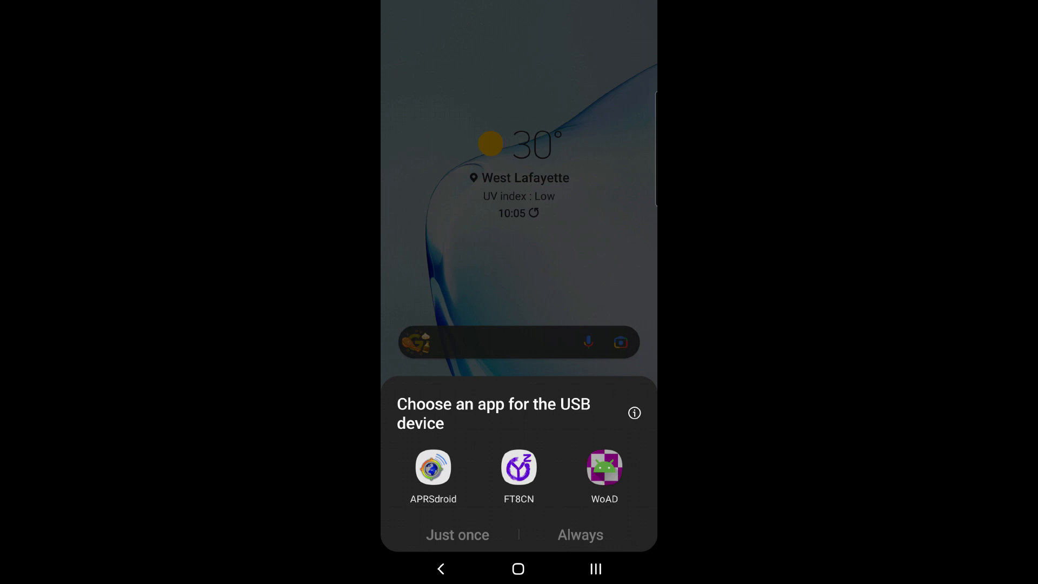
Step: Choose FT8CN as the app to handle the connected USB DigiRig device
{"action": "left_click", "coordinate": [518, 467]}
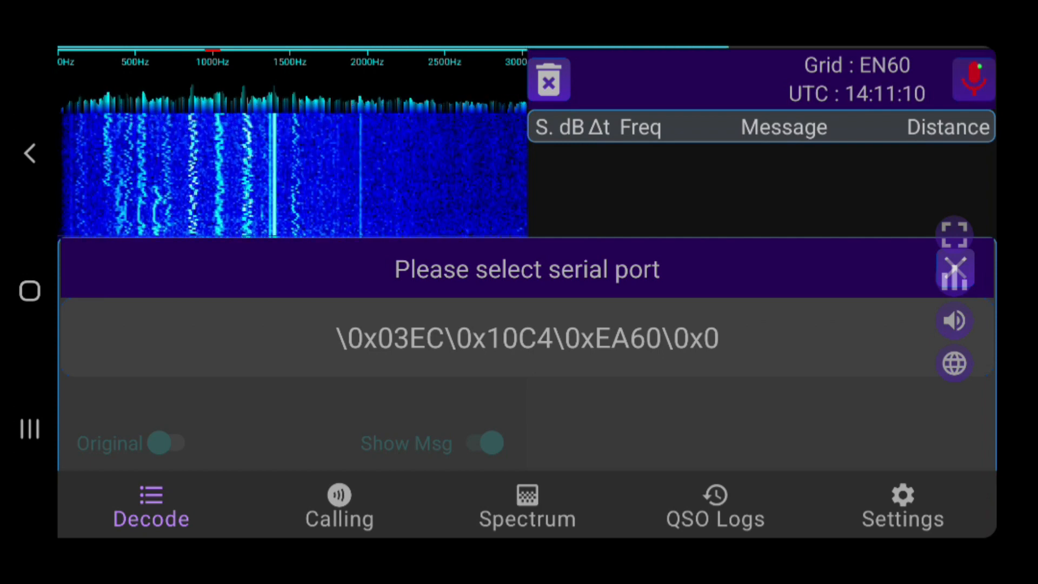
Step: Connect to the single offered serial port so FT8 decoding starts on 14.074 MHz
{"action": "left_click", "coordinate": [527, 337]}
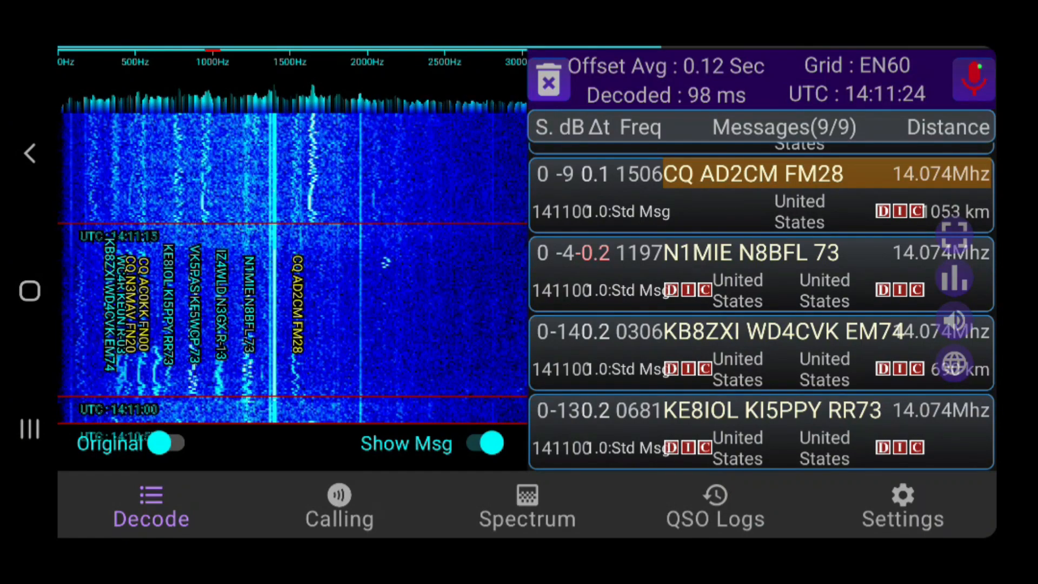
Step: Show the settings page with grid square EN60 and audio frequency 2151
{"action": "left_click", "coordinate": [902, 505]}
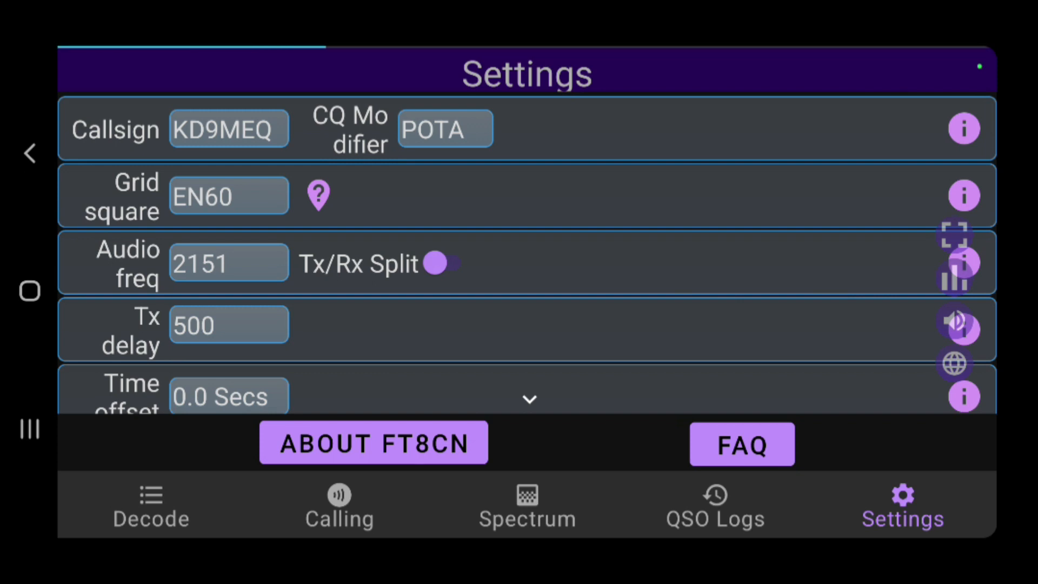
{"action": "scroll", "scroll_direction": "down", "scroll_amount": 3}
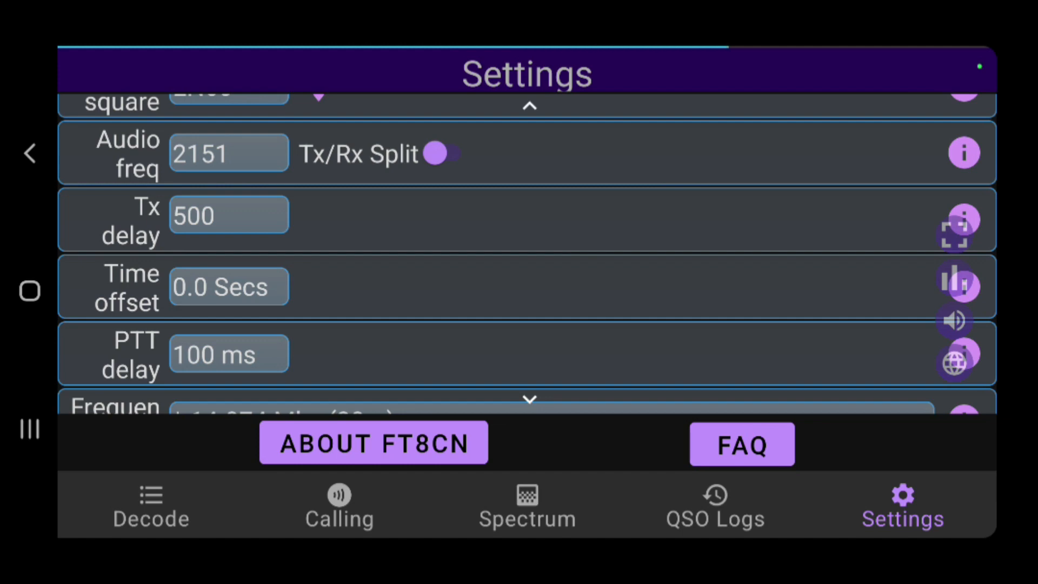
{"action": "scroll", "scroll_direction": "down", "scroll_amount": 3}
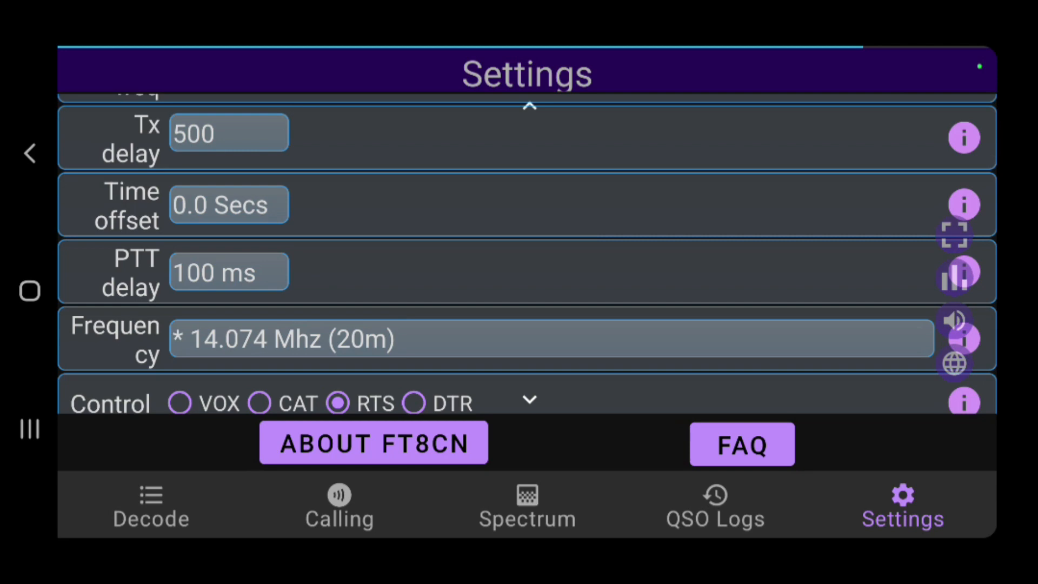
{"action": "scroll", "scroll_direction": "down", "scroll_amount": 3}
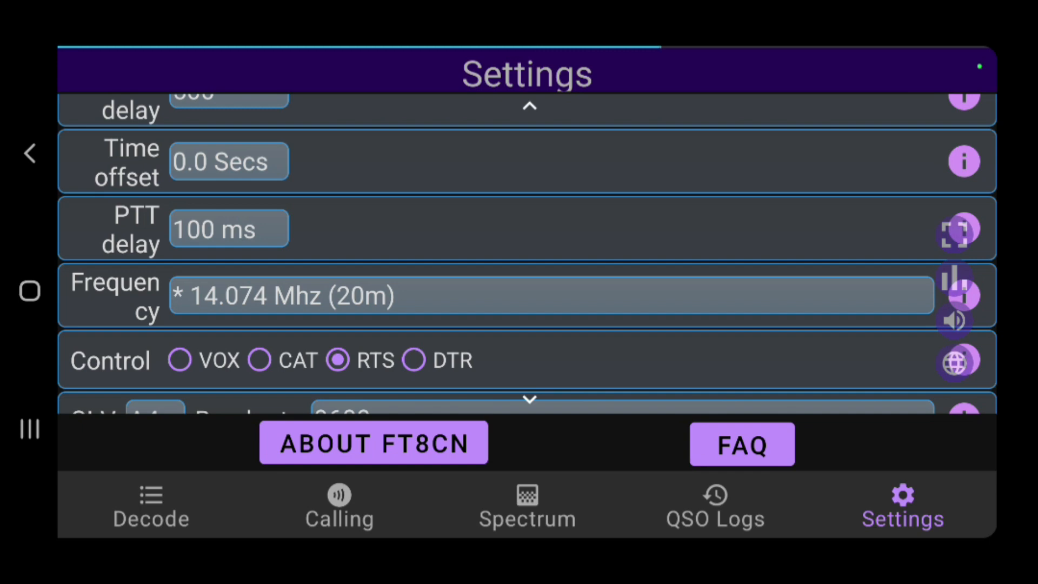
{"action": "scroll", "scroll_direction": "up", "scroll_amount": 3}
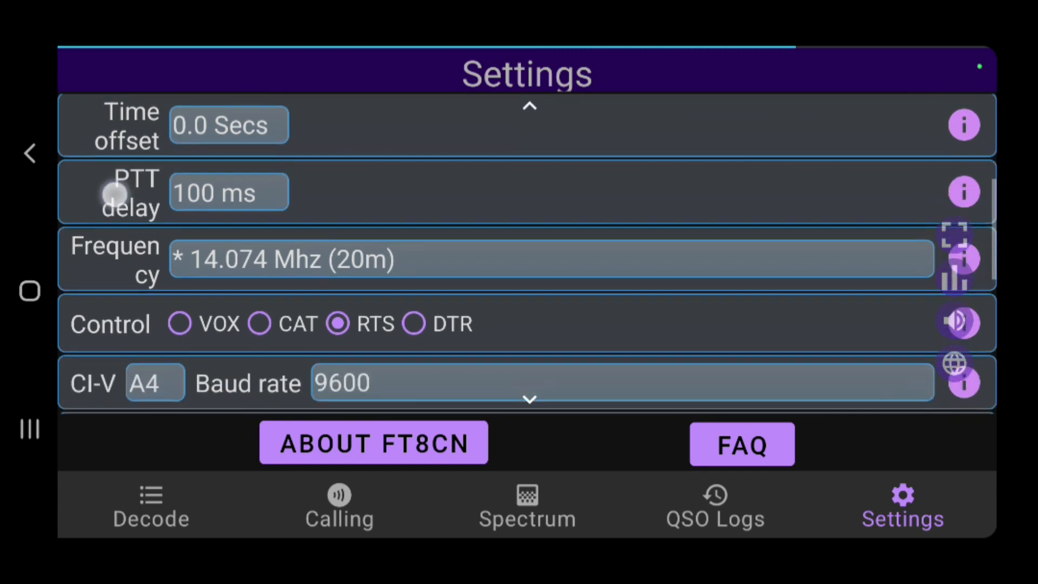
{"action": "scroll", "scroll_direction": "down", "scroll_amount": 3}
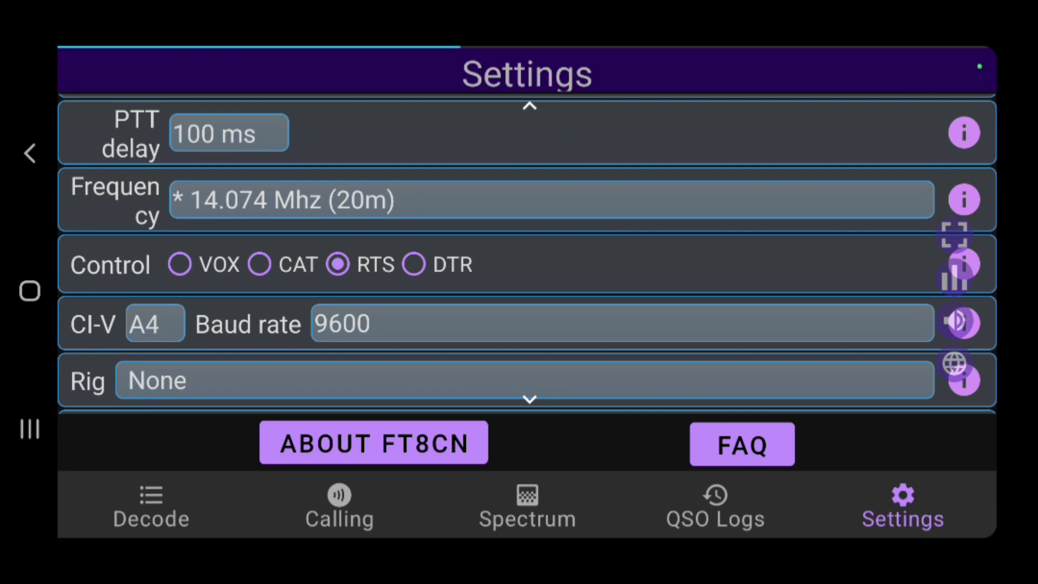
{"action": "scroll", "scroll_direction": "down", "scroll_amount": 3}
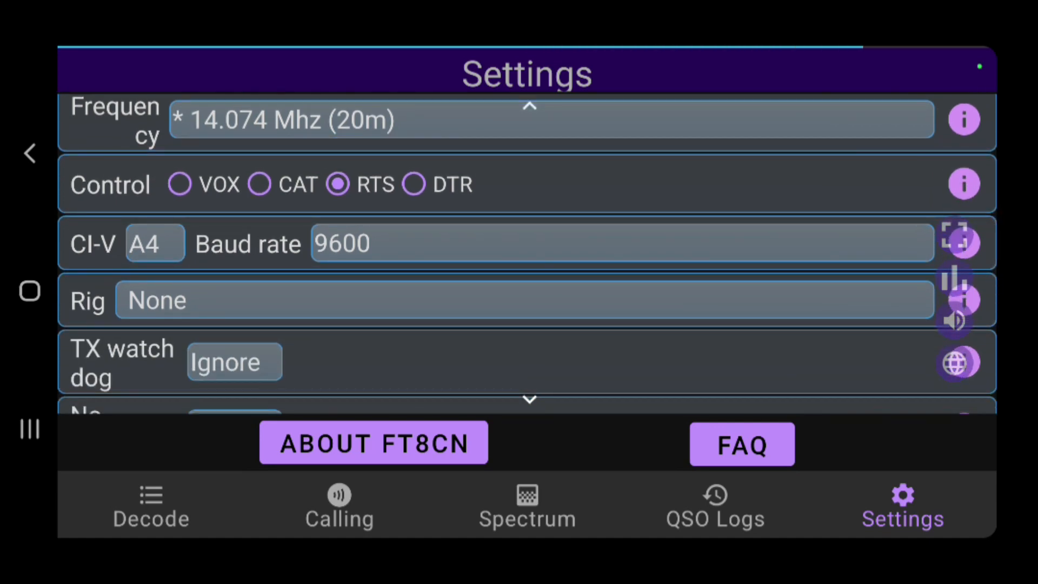
{"action": "scroll", "scroll_direction": "down", "scroll_amount": 3}
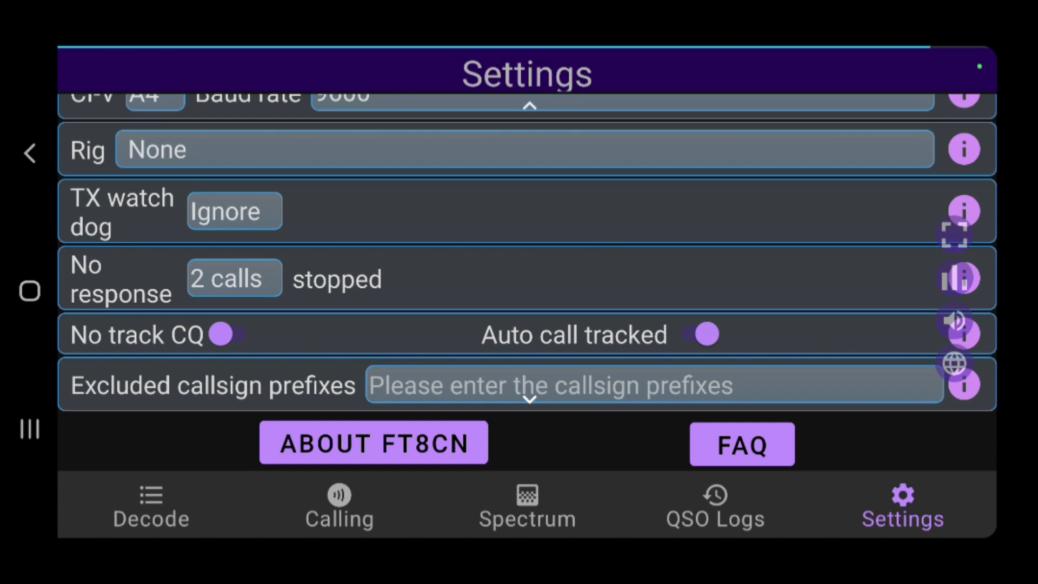
{"action": "scroll", "scroll_direction": "down", "scroll_amount": 3}
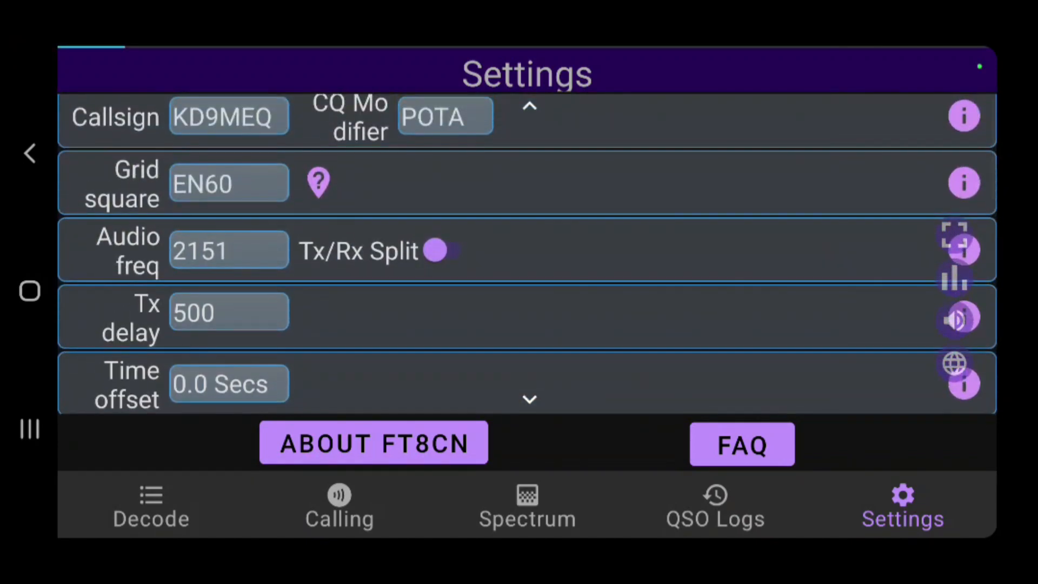
{"action": "left_click", "coordinate": [373, 442]}
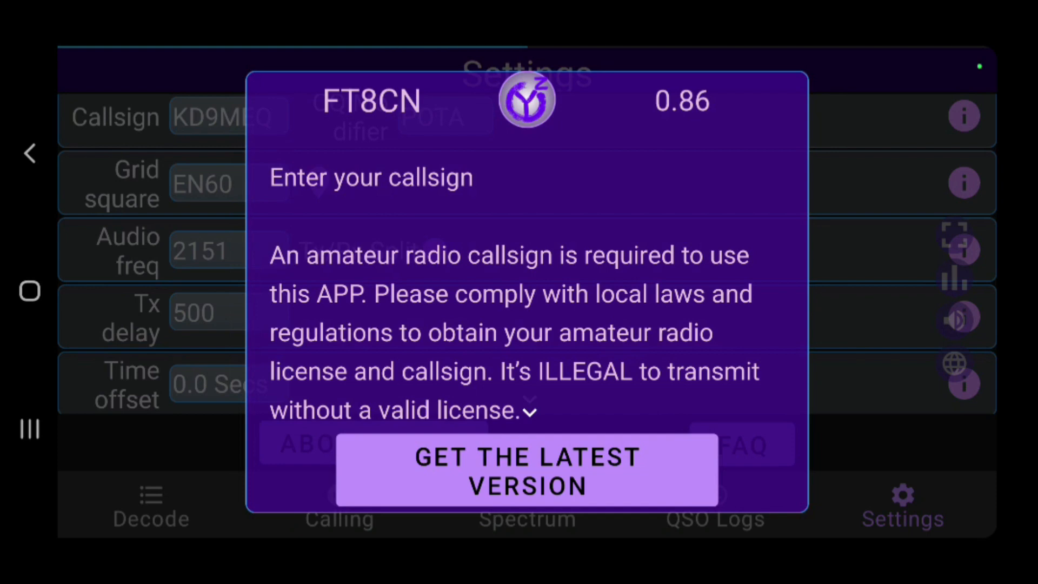
{"action": "scroll", "scroll_direction": "down", "scroll_amount": 3}
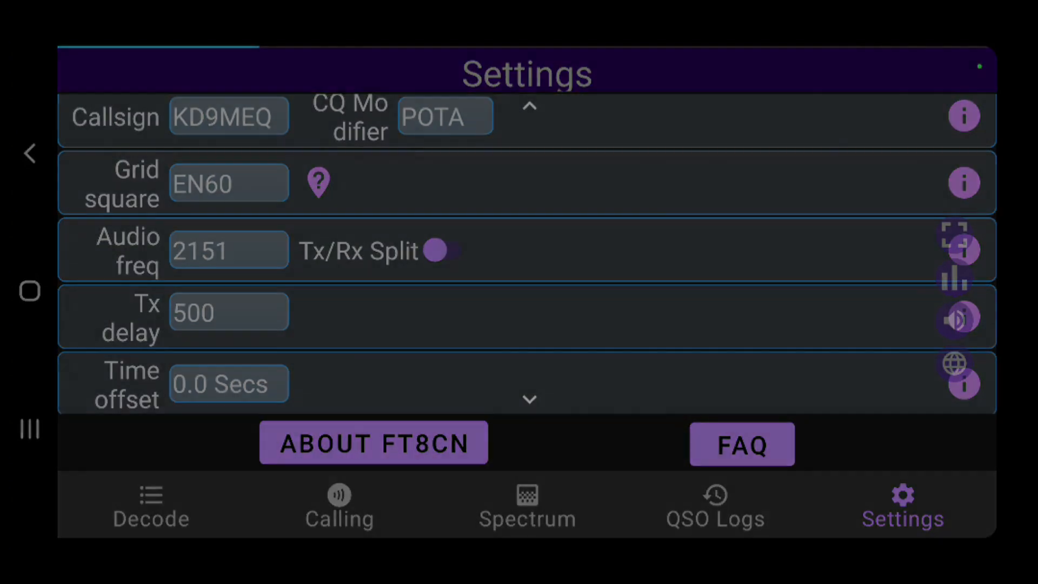
{"action": "left_click", "coordinate": [150, 505]}
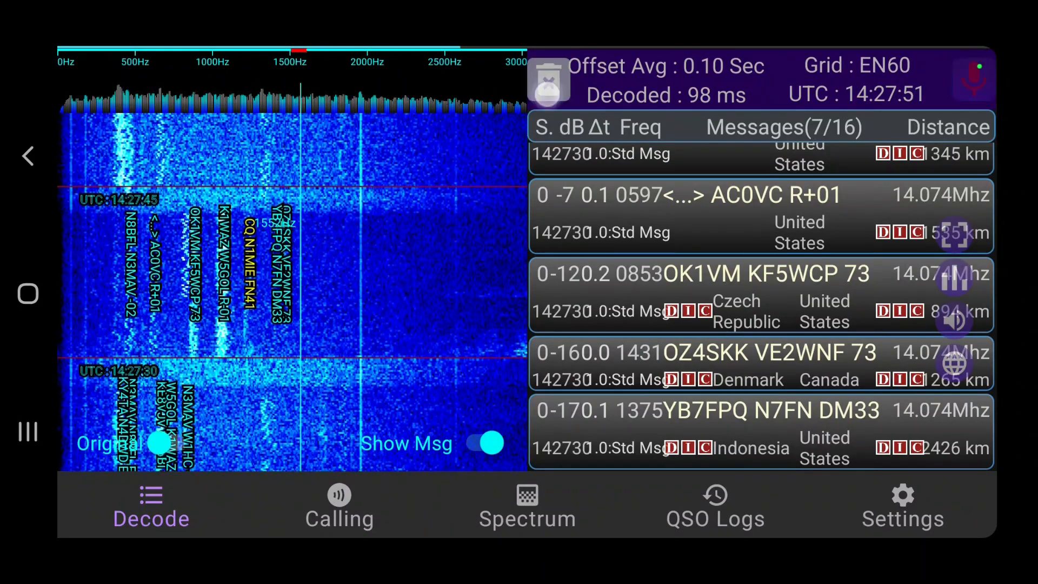
Step: Clear the decoded list and move to the calling view targeting K1WAZ from EN60
{"action": "left_click", "coordinate": [548, 81]}
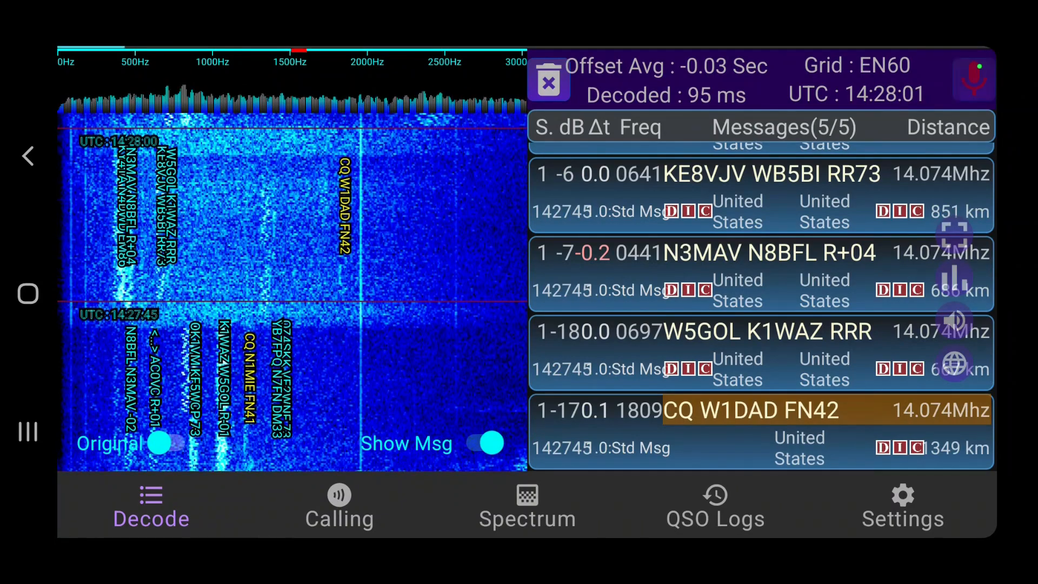
{"action": "left_click", "coordinate": [339, 506]}
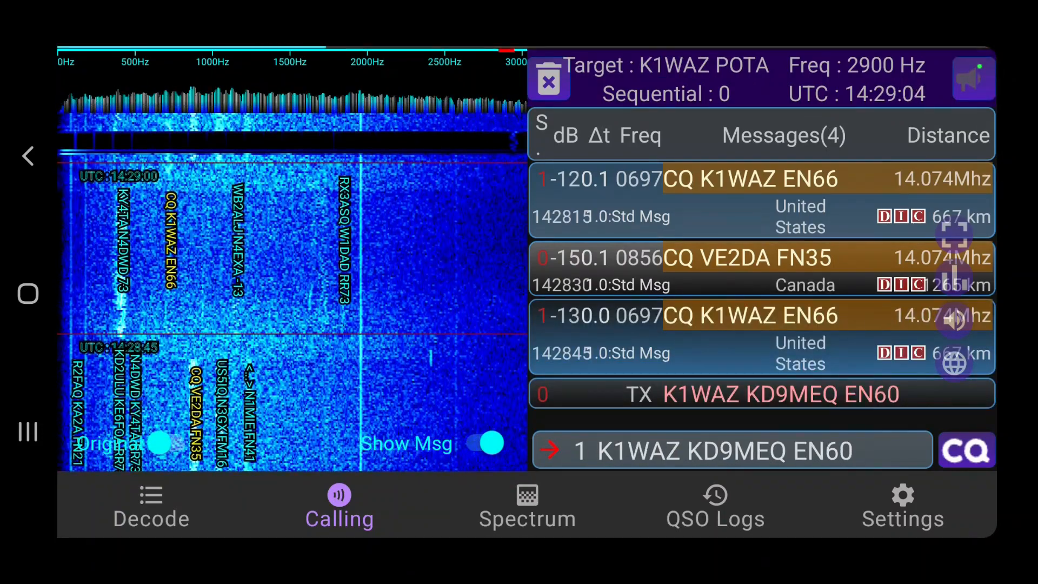
{"action": "left_click", "coordinate": [548, 79]}
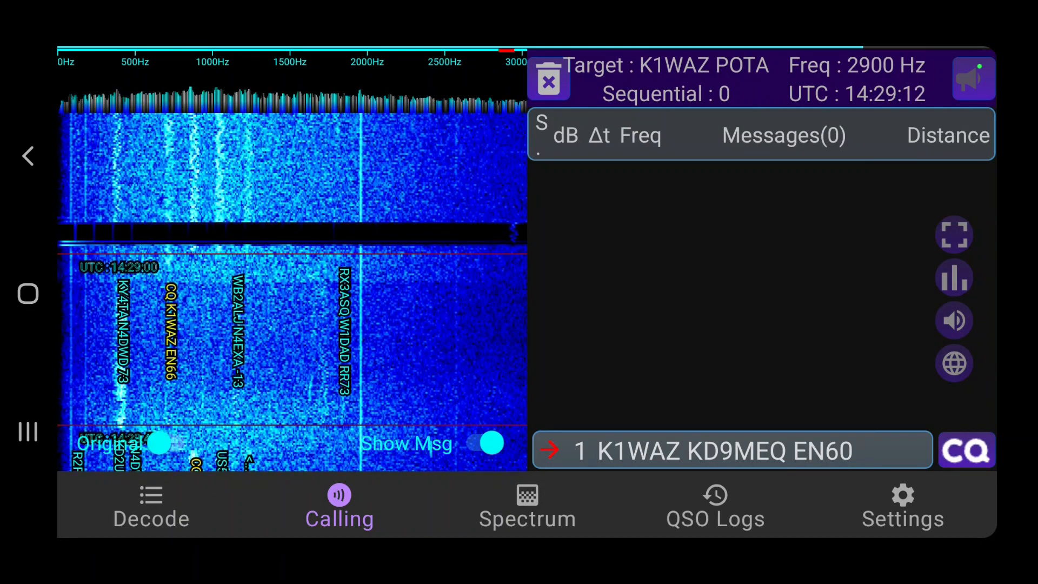
Step: Show the full-width spectrum waterfall for 14.074 MHz with decoded calls overlaid
{"action": "left_click", "coordinate": [526, 506]}
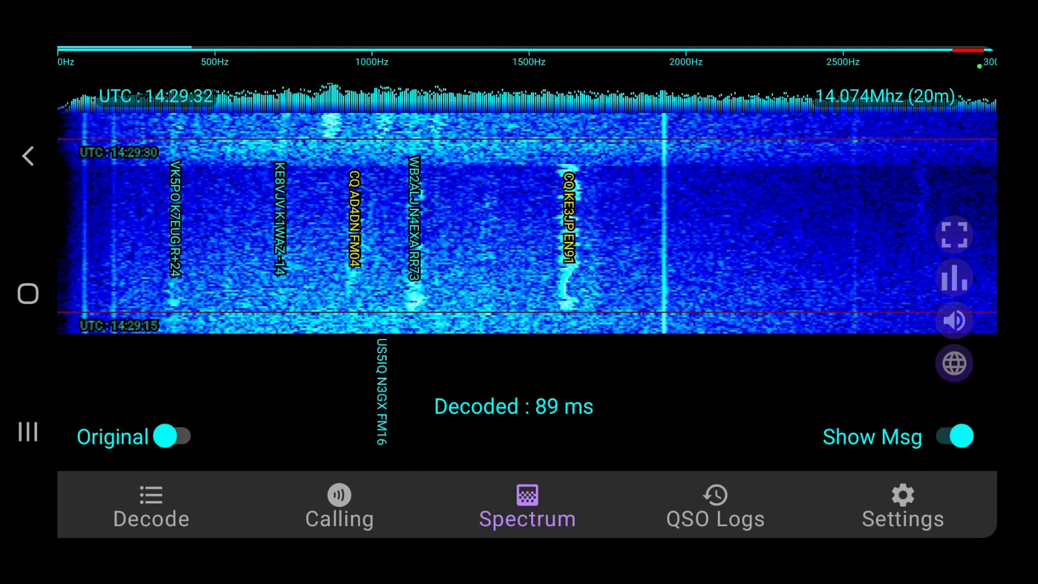
Step: Bring up the world map of decoded stations via the globe icon
{"action": "left_click", "coordinate": [953, 364]}
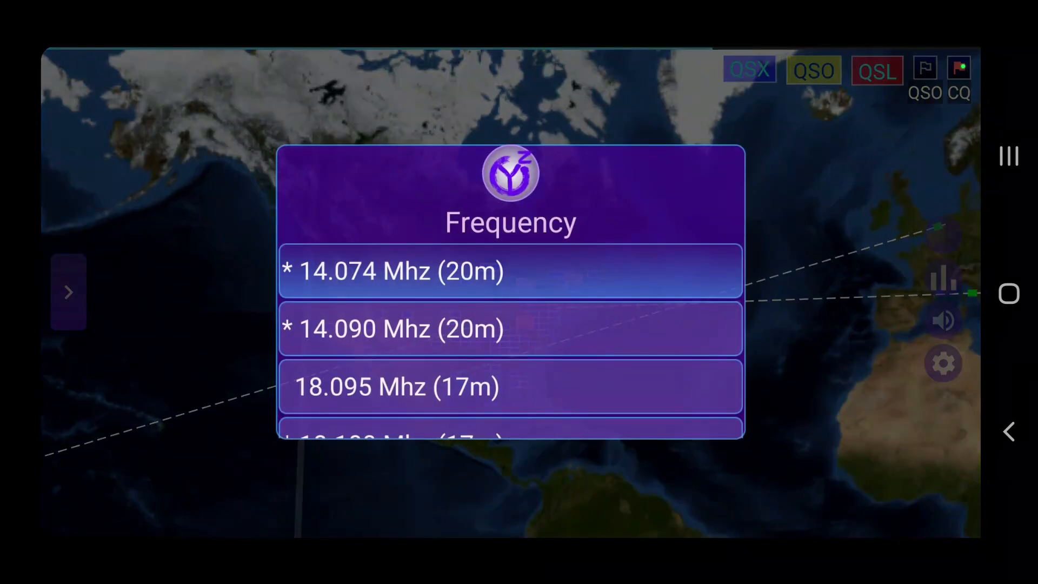
Step: Dismiss the map tips panel and expand the decoded message list beside the map
{"action": "scroll", "scroll_direction": "down", "scroll_amount": 3}
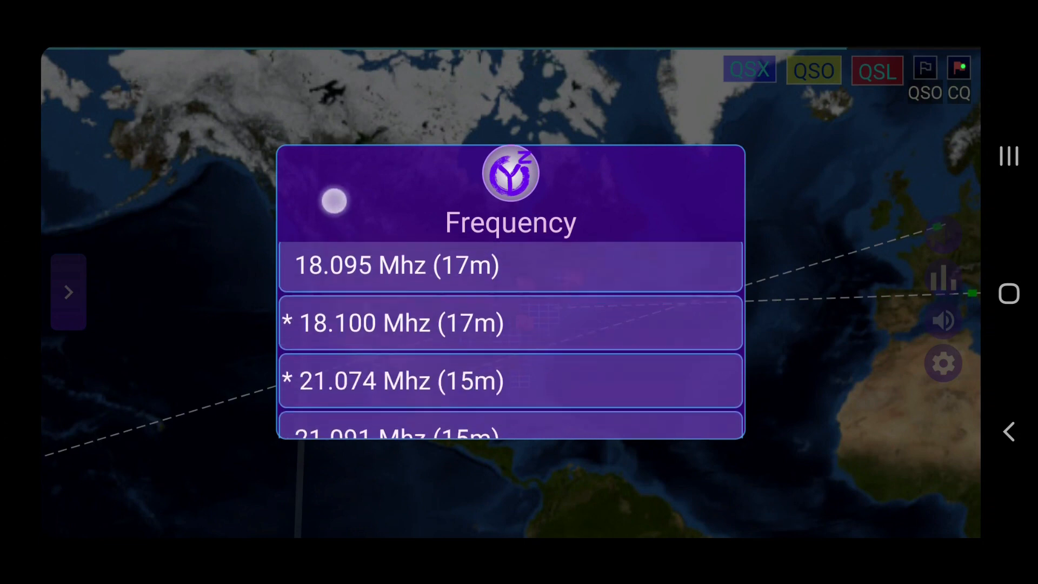
{"action": "scroll", "scroll_direction": "down", "scroll_amount": 3}
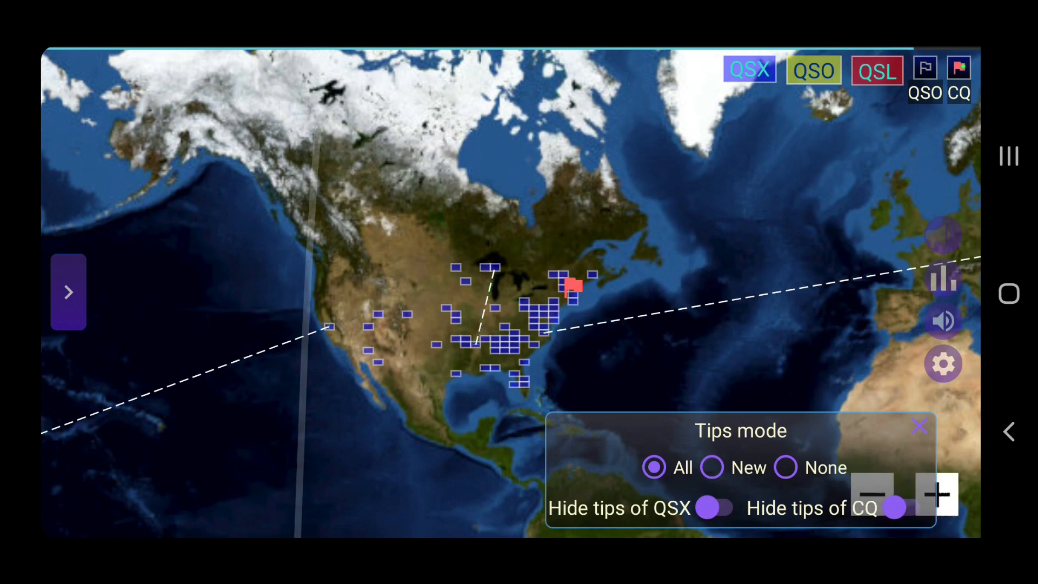
{"action": "left_click", "coordinate": [919, 426]}
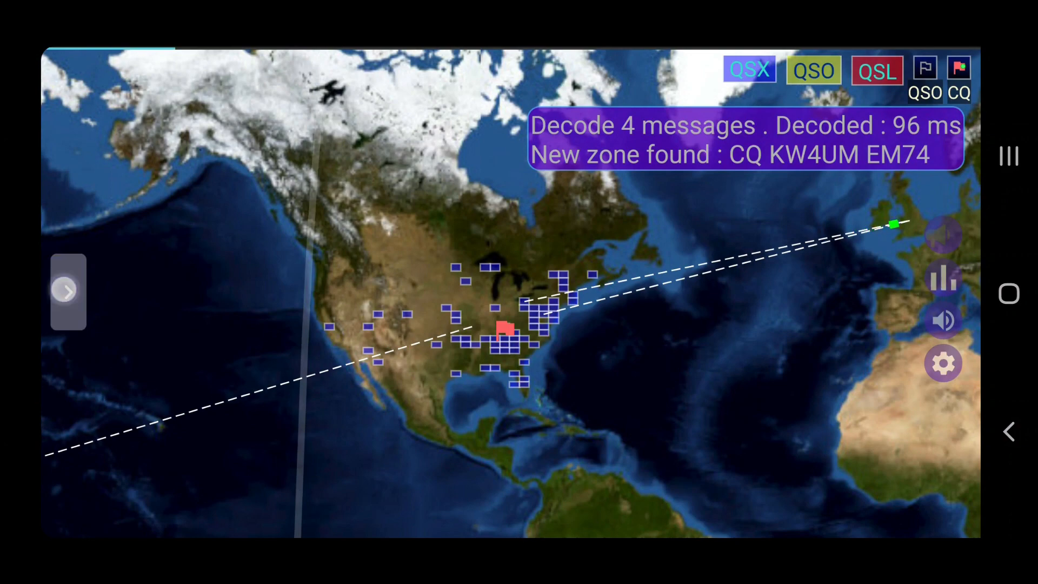
{"action": "left_click", "coordinate": [65, 292]}
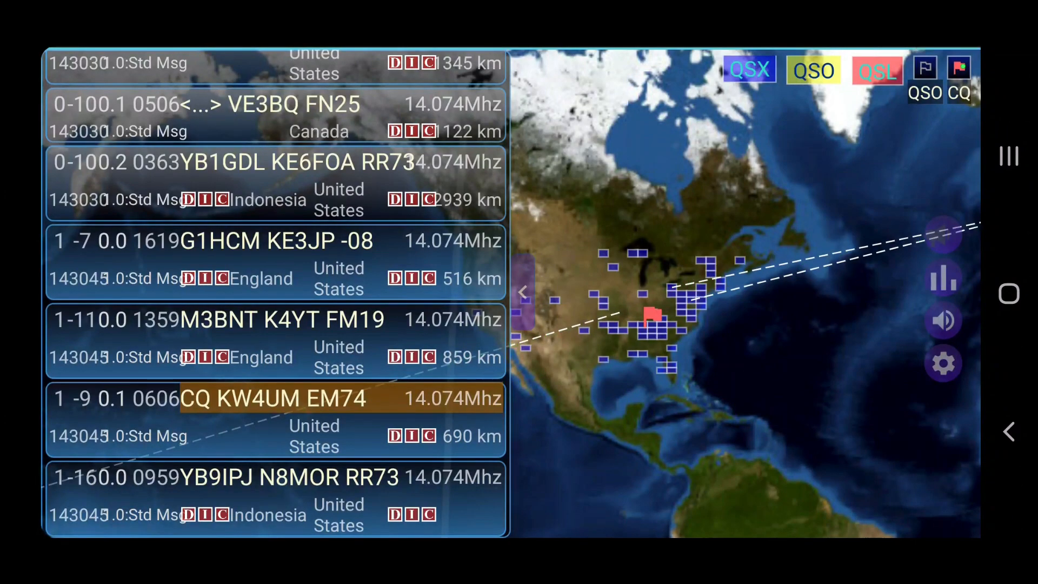
Step: Leave the map and return to the calling view targeting KE4JXF POTA
{"action": "left_click", "coordinate": [527, 505]}
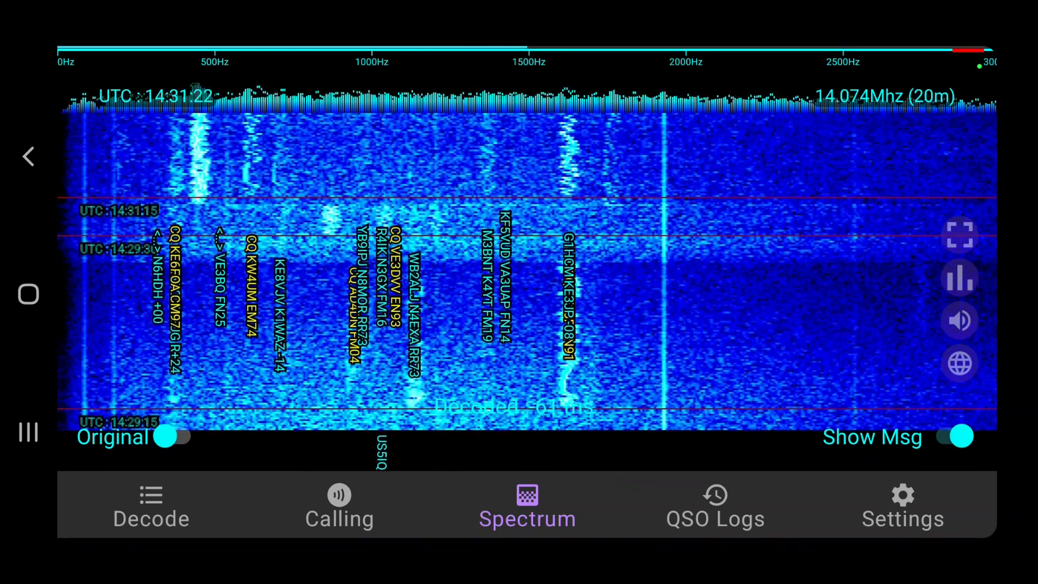
{"action": "left_click", "coordinate": [338, 505]}
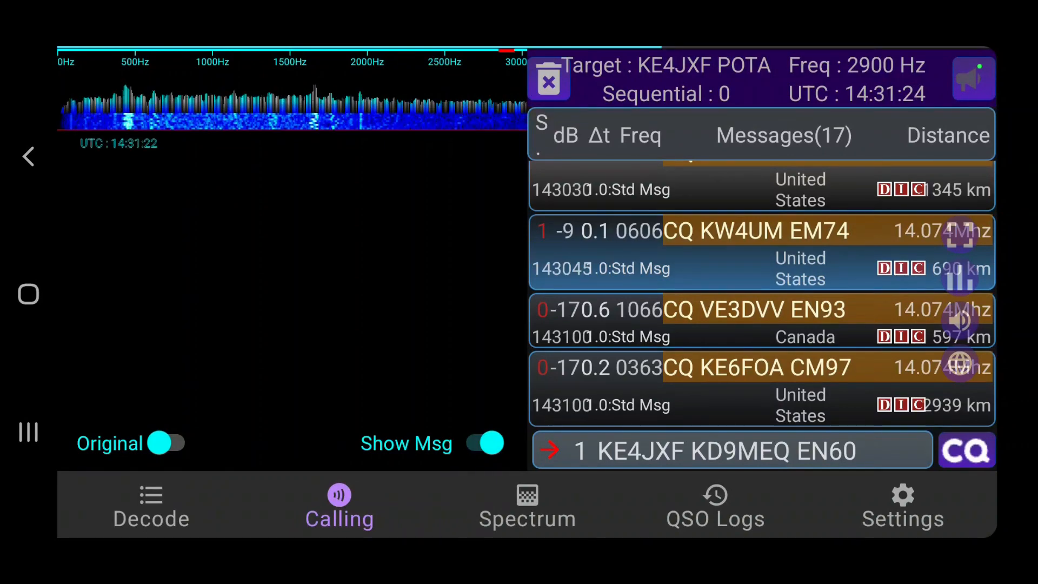